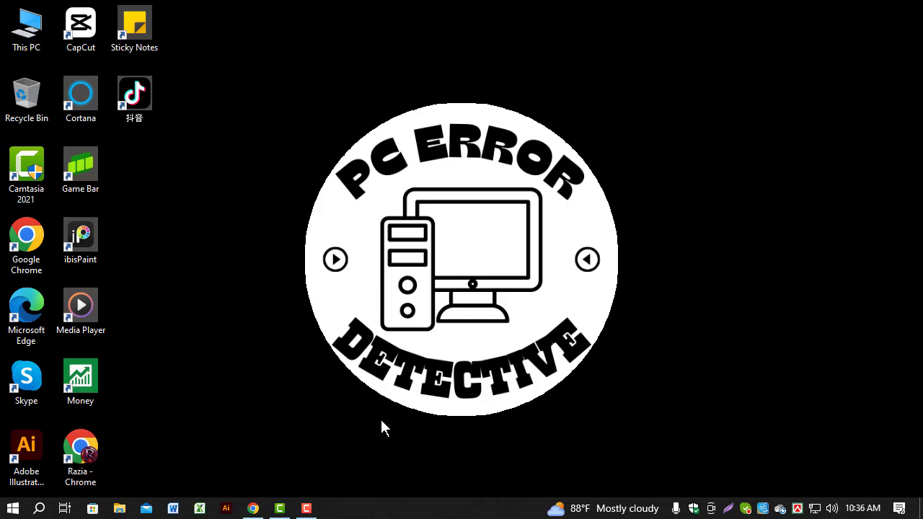
mouse_move(322, 440)
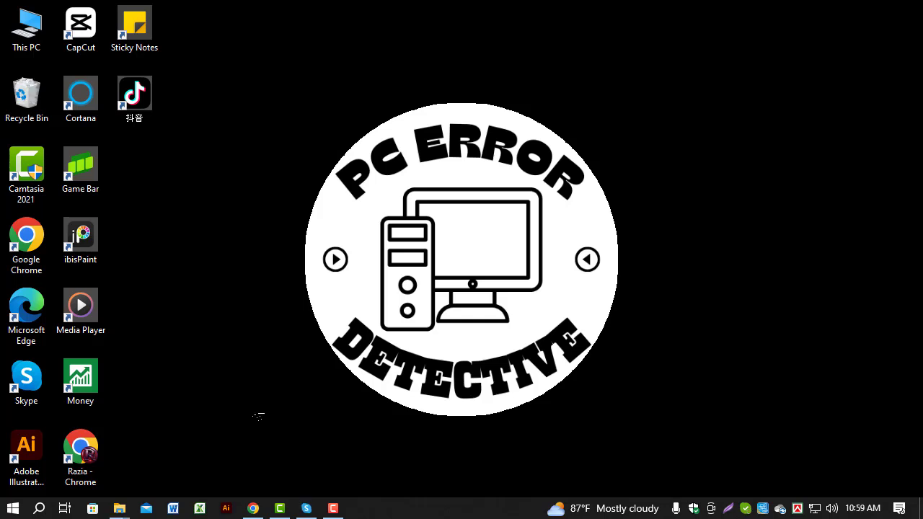
mouse_move(39, 508)
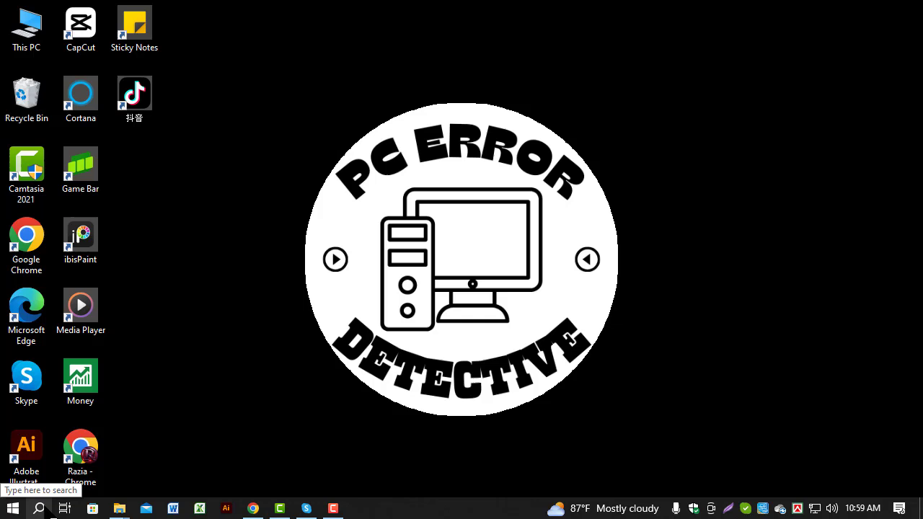
Step: Search Windows for "mou" and open the Mouse settings page
left_click(40, 491)
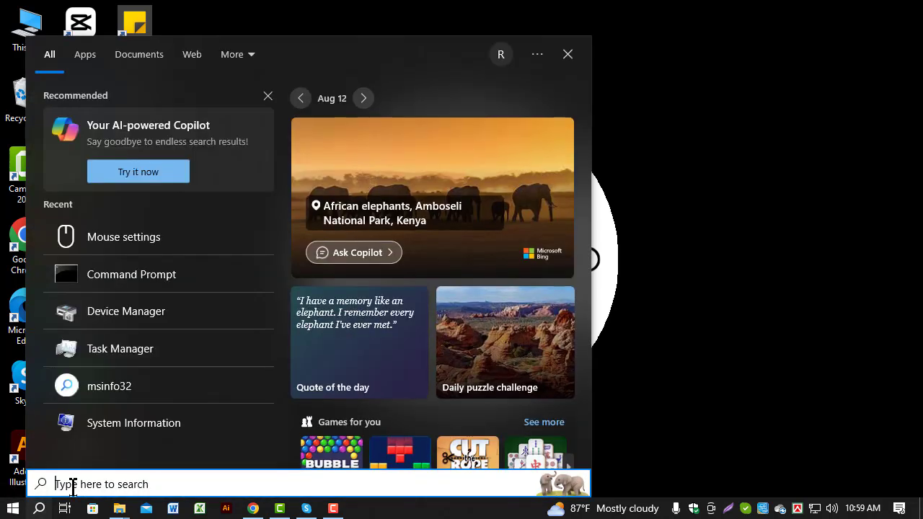
type("mou")
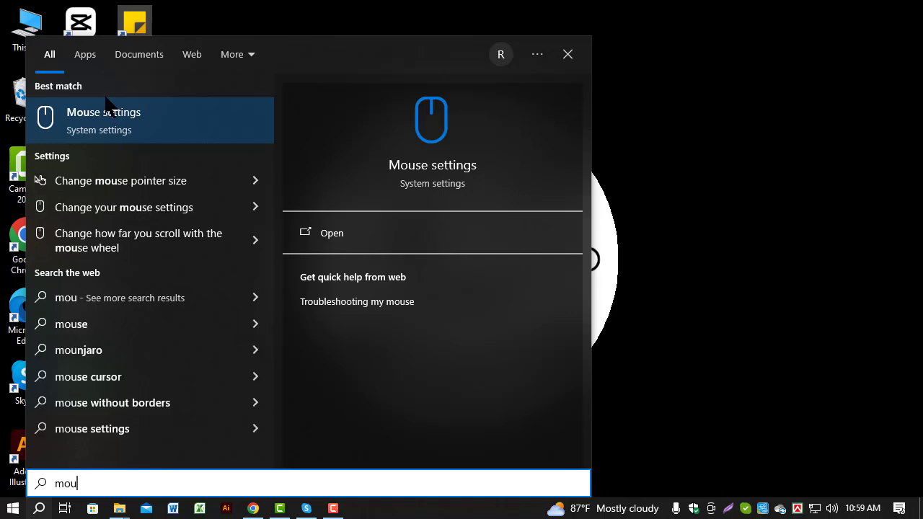
left_click(103, 121)
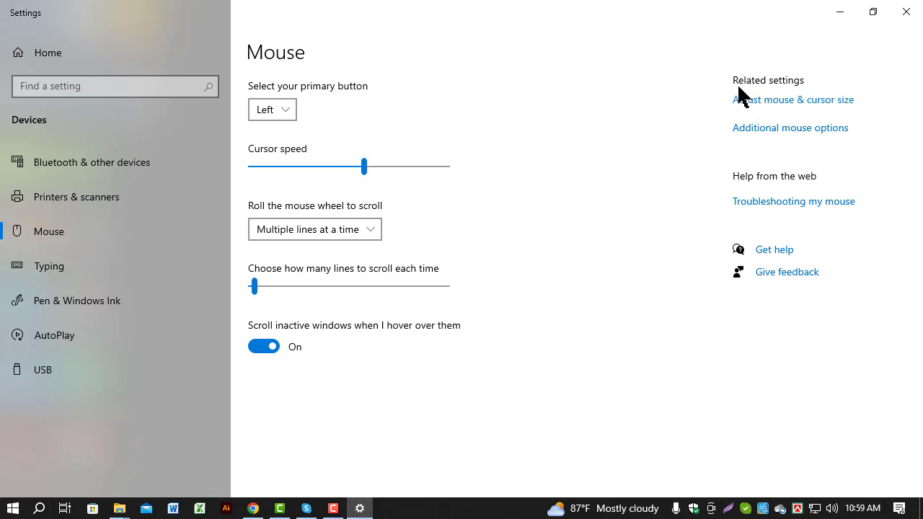
mouse_move(815, 98)
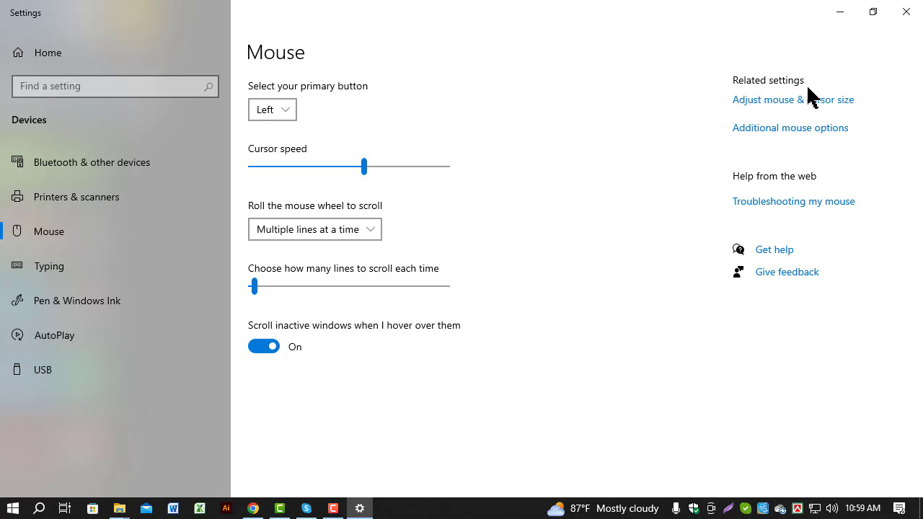
mouse_move(767, 135)
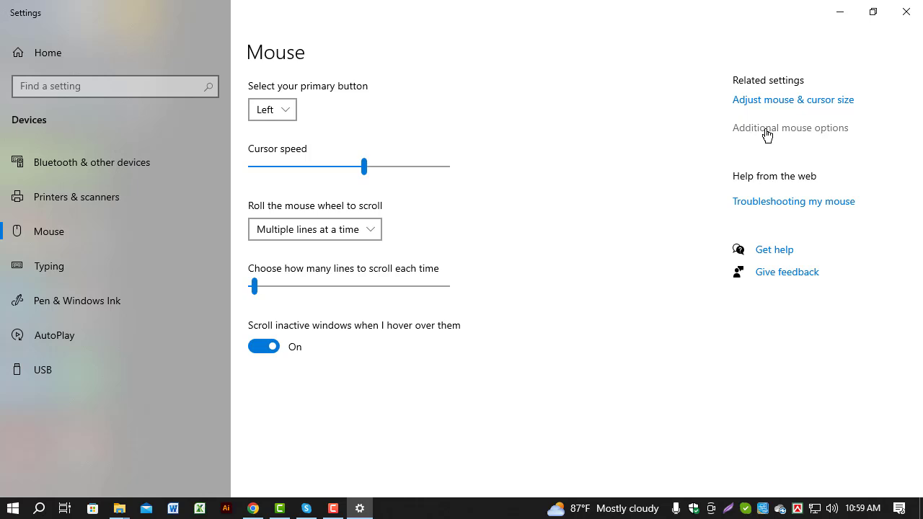
Step: Open Additional mouse options to bring up the Mouse Properties Buttons tab
left_click(790, 127)
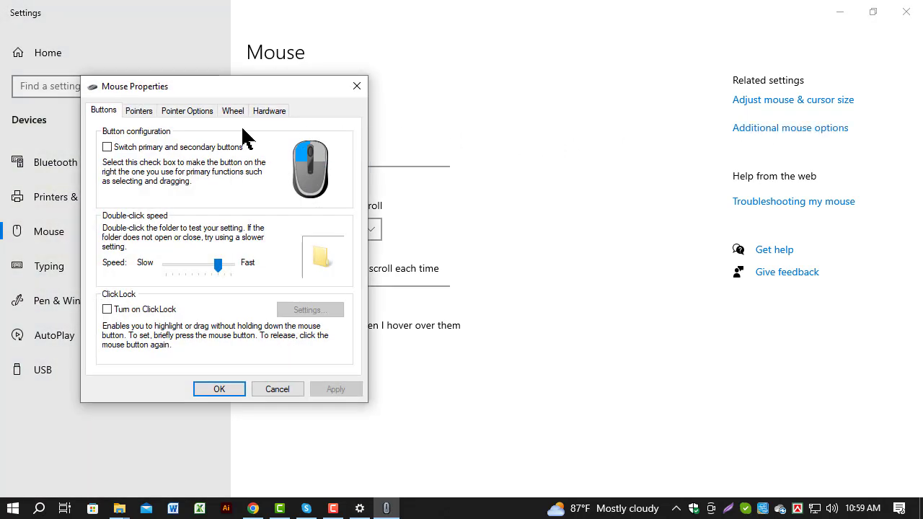
mouse_move(108, 97)
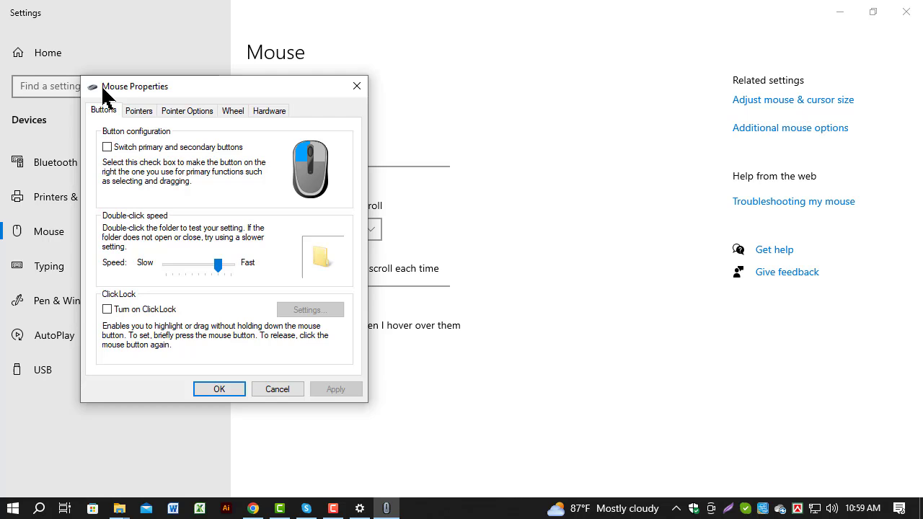
mouse_move(187, 111)
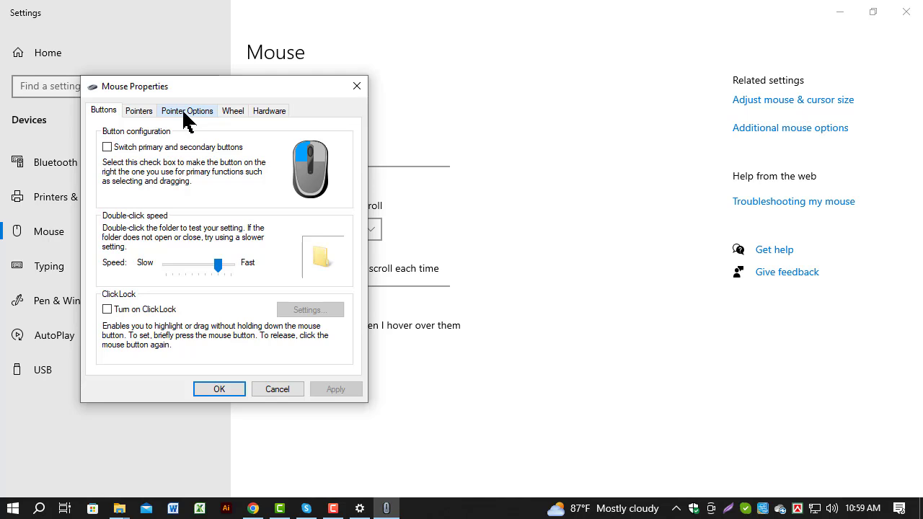
Step: On the Pointer Options tab, set pointer speed just past the middle of the slider
left_click(187, 110)
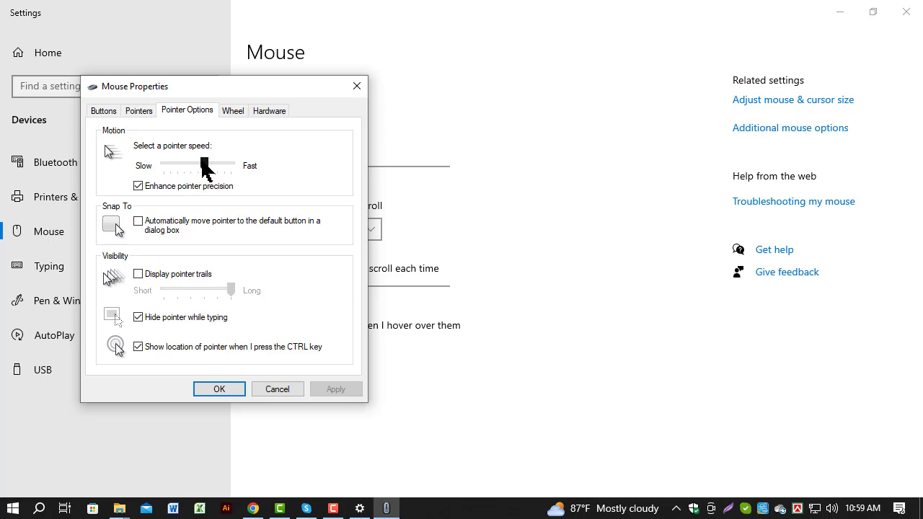
left_click_drag(203, 166, 190, 166)
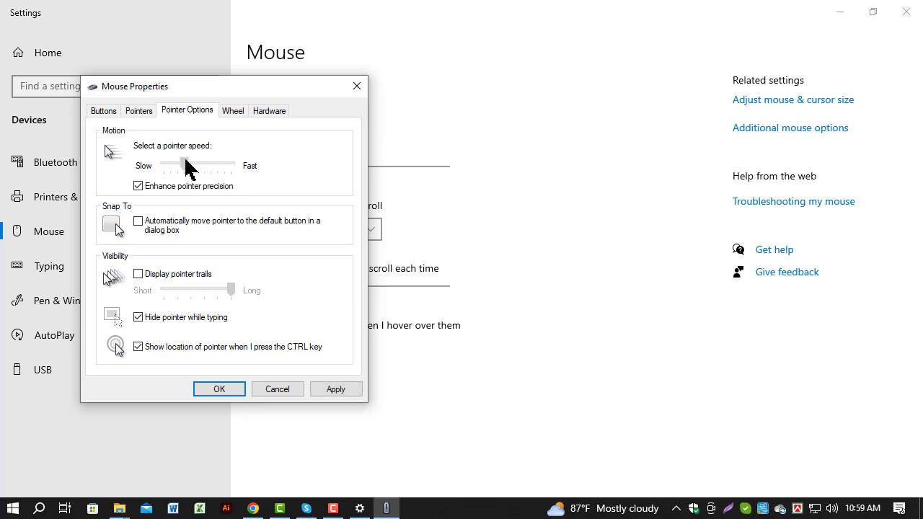
left_click_drag(187, 165, 206, 166)
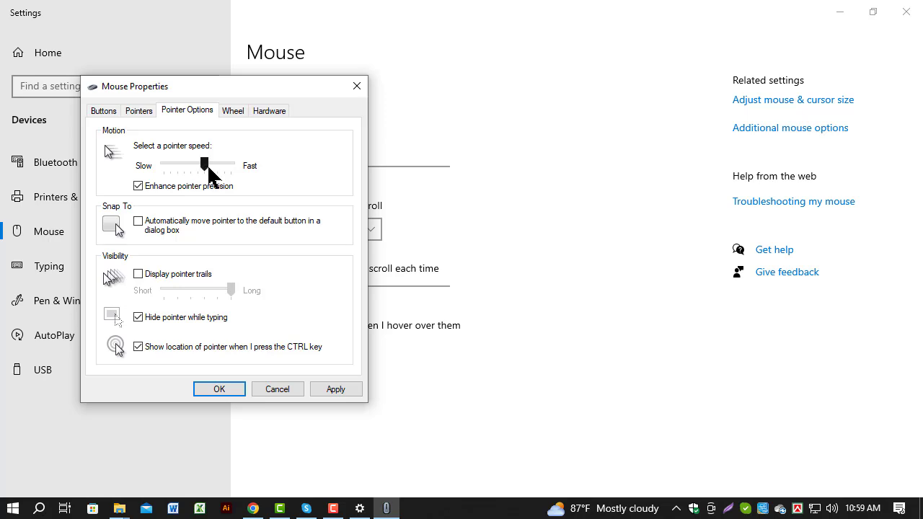
left_click_drag(206, 164, 204, 164)
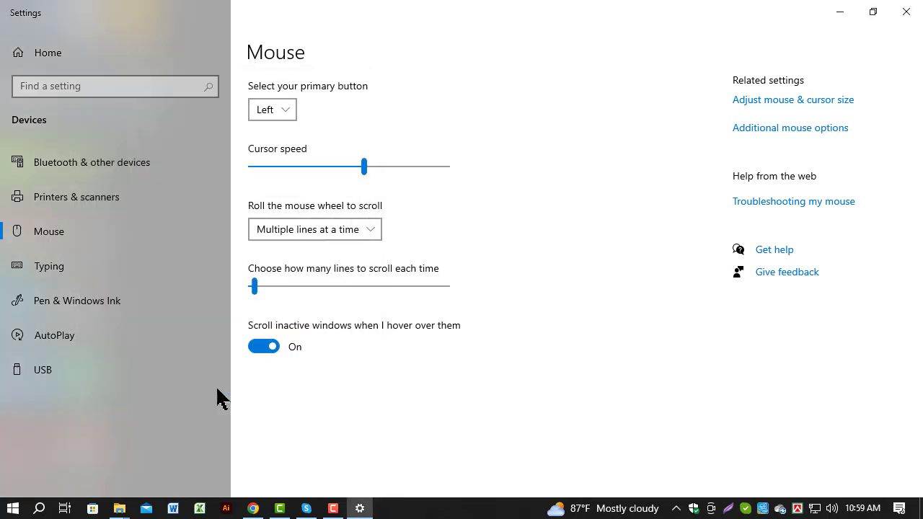
left_click(790, 128)
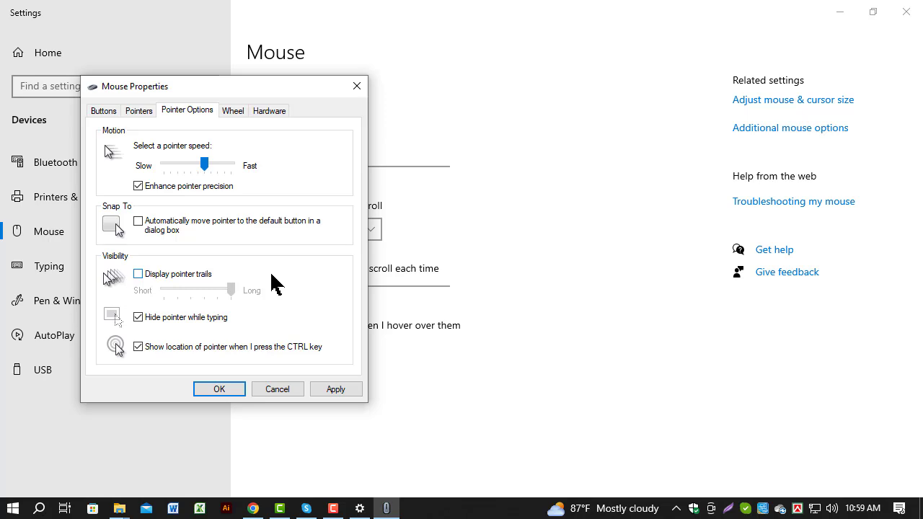